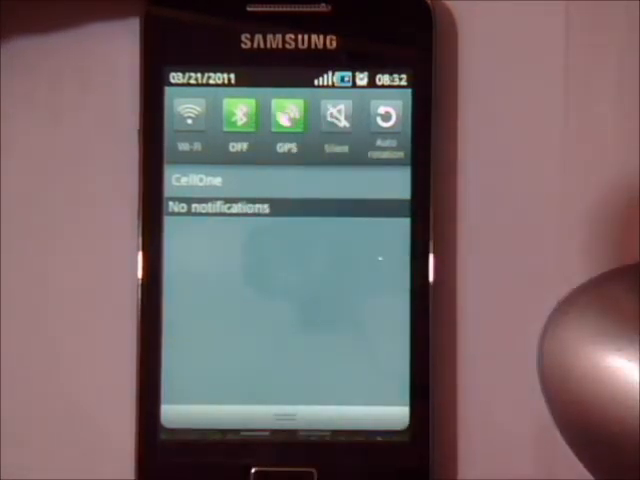
Turn off a wireless radio toggle in the notification panel.
{"action": "left_click", "coordinate": [237, 118]}
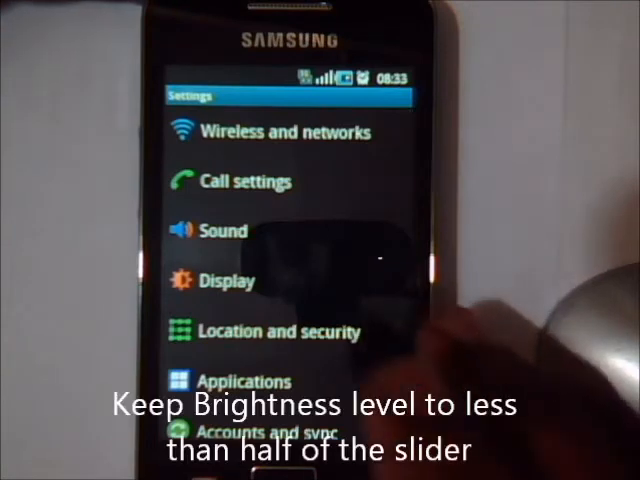
Drag the display brightness slider below the midpoint and confirm.
{"action": "left_click", "coordinate": [230, 280]}
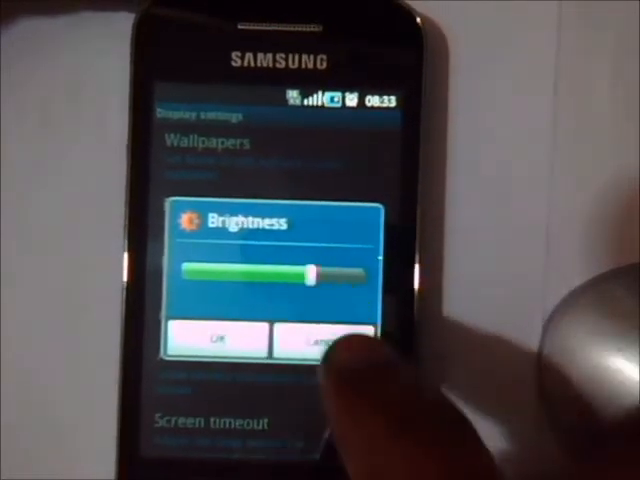
{"action": "left_click_drag", "start_coordinate": [315, 268], "coordinate": [240, 268]}
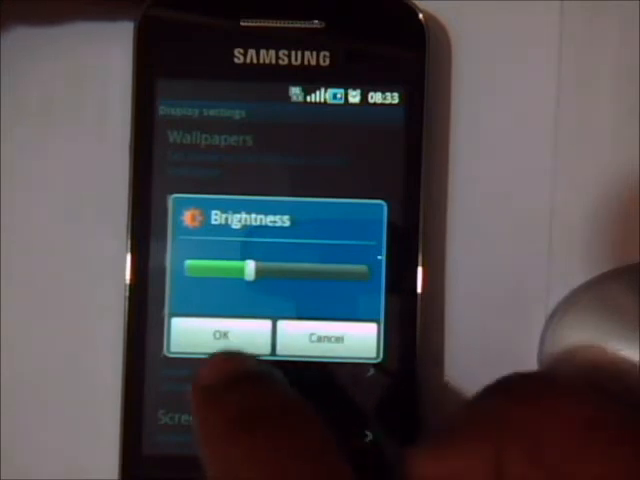
{"action": "left_click", "coordinate": [222, 337]}
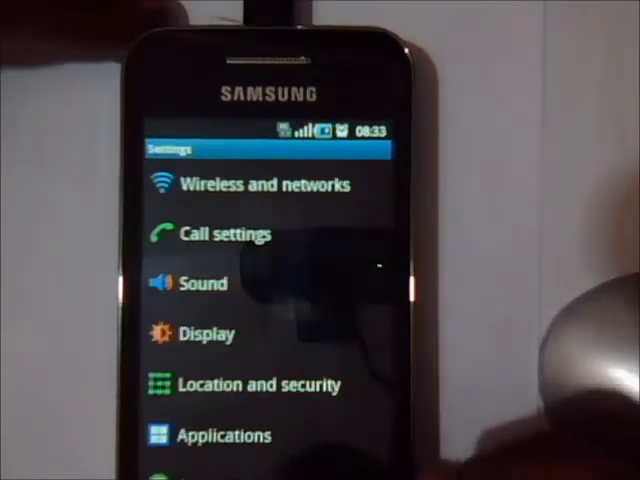
Scroll down the Settings list and open Accounts and sync.
{"action": "scroll", "scroll_direction": "up", "scroll_amount": 3}
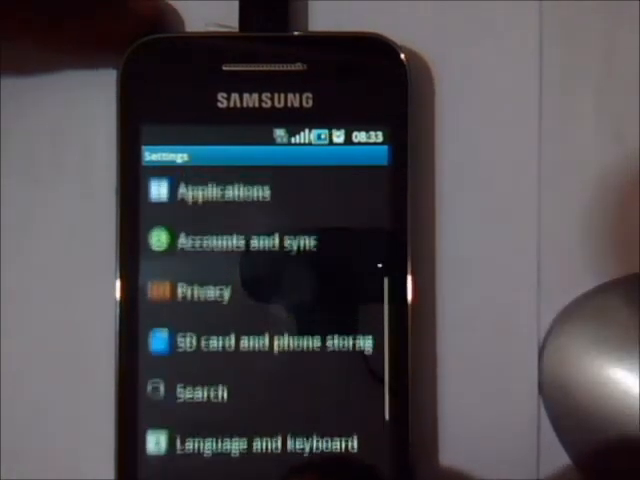
{"action": "left_click", "coordinate": [248, 241]}
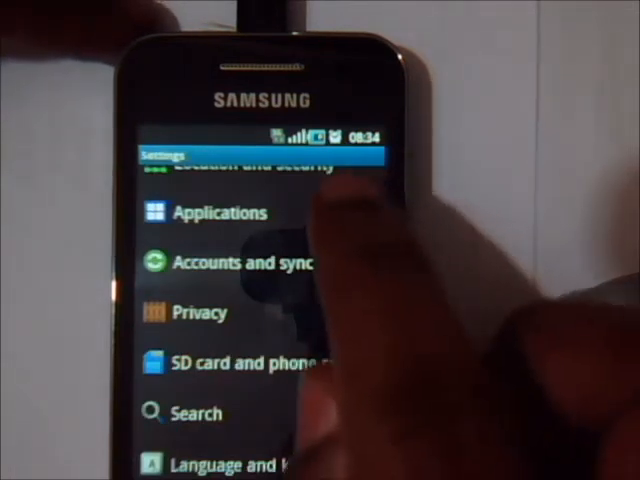
Open Wireless and networks settings to reach the 2G-only network option.
{"action": "scroll", "scroll_direction": "up", "scroll_amount": 3}
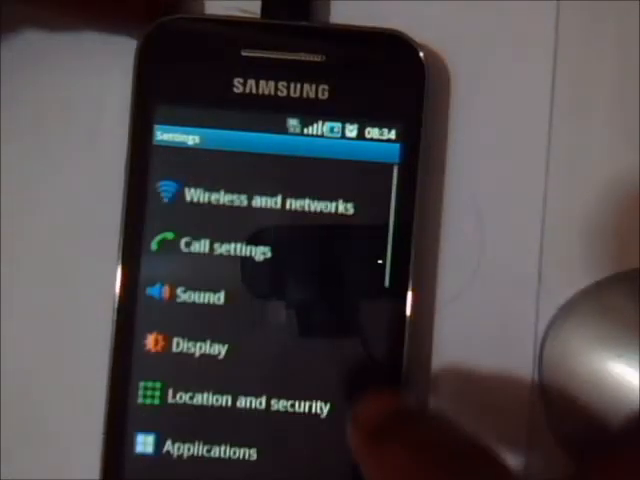
{"action": "left_click", "coordinate": [269, 199]}
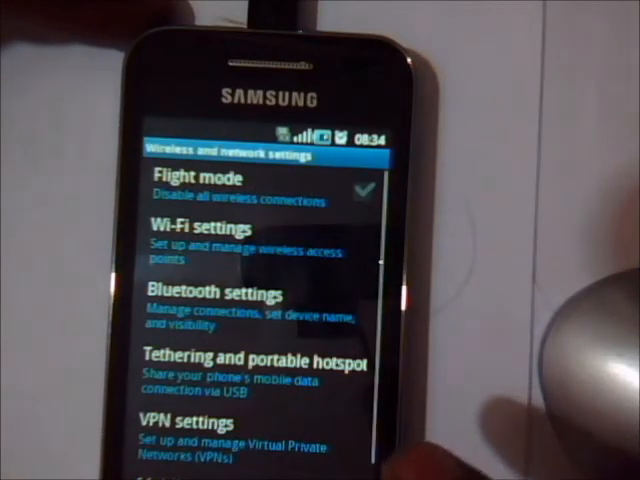
{"action": "scroll", "scroll_direction": "up", "scroll_amount": 3}
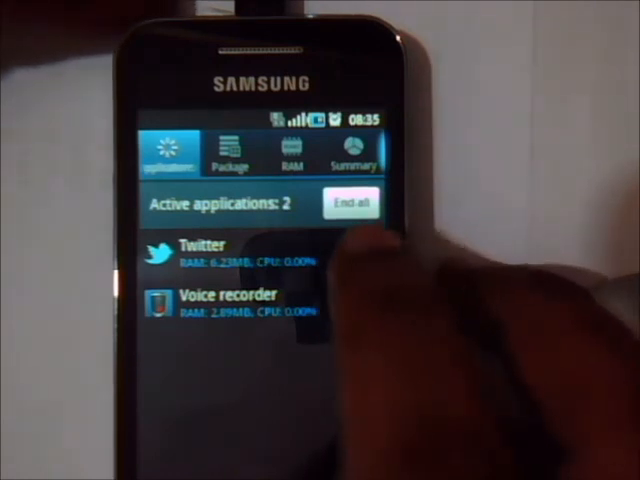
End the Twitter and Voice recorder apps in Task Manager.
{"action": "left_click", "coordinate": [355, 200]}
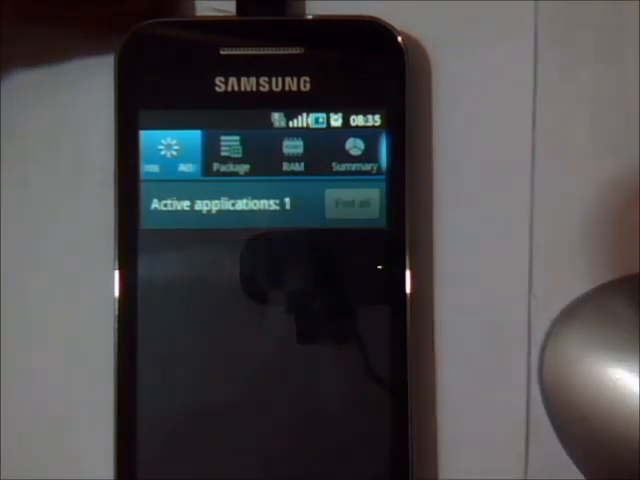
{"action": "left_click", "coordinate": [346, 205]}
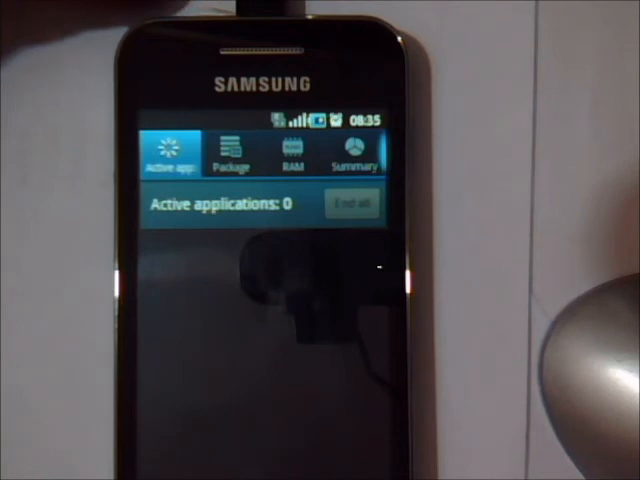